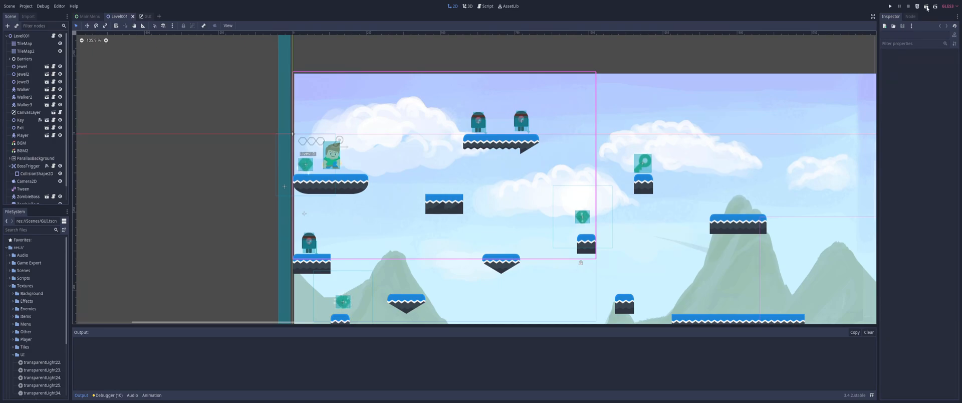
# - Enable Emulate Touch From Mouse under Input Devices > Pointing in Project Settings
pyautogui.click(890, 6)
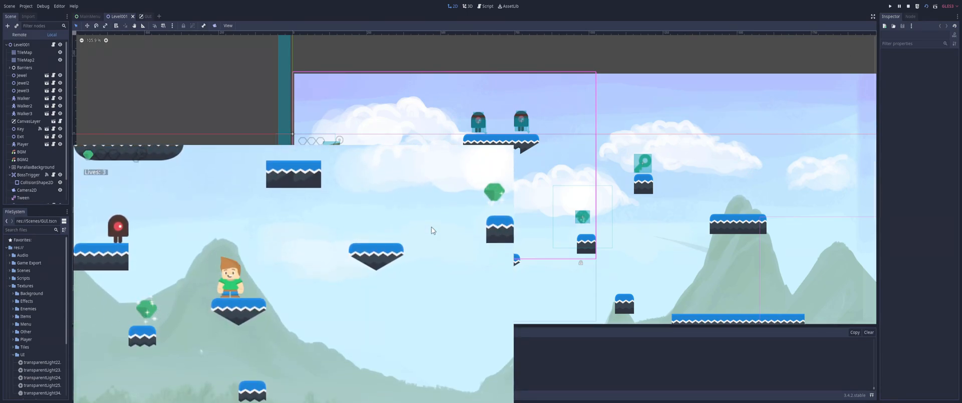
pyautogui.moveTo(442, 196)
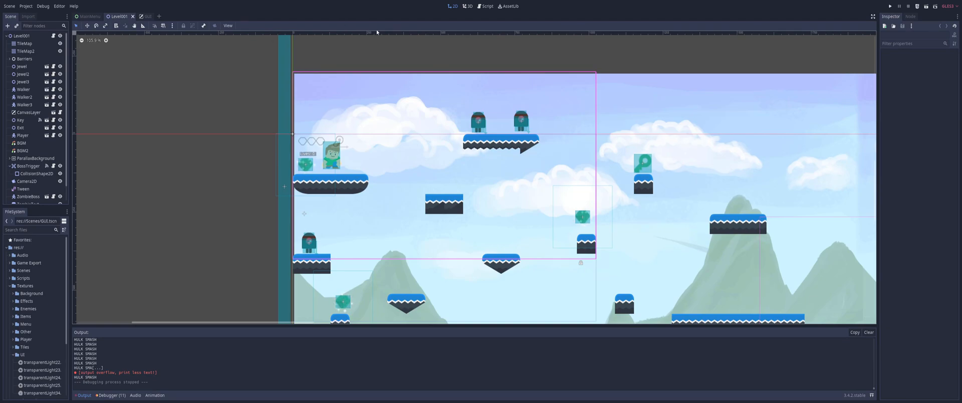
pyautogui.moveTo(52, 140)
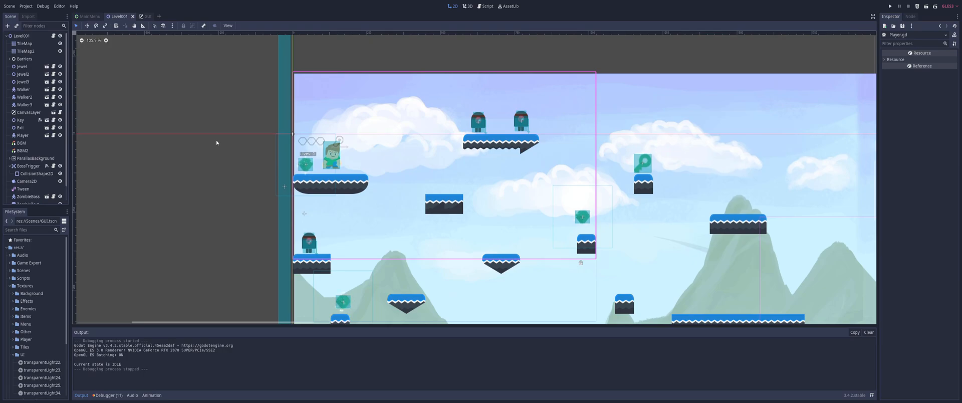
pyautogui.moveTo(123, 73)
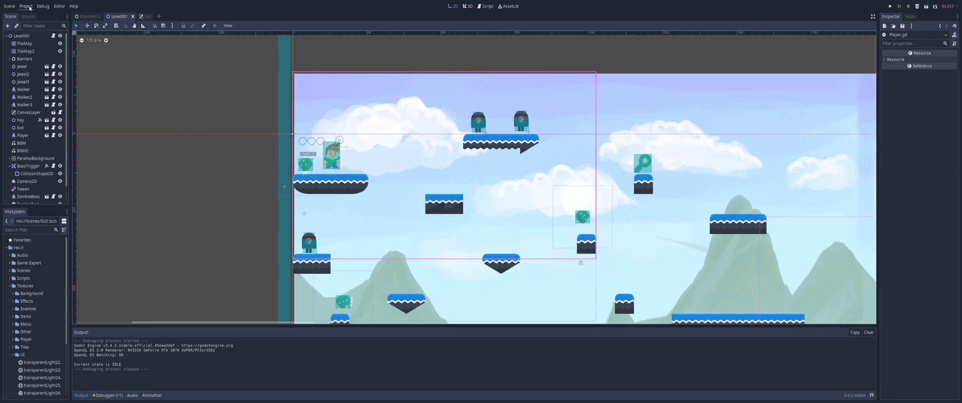
pyautogui.click(26, 5)
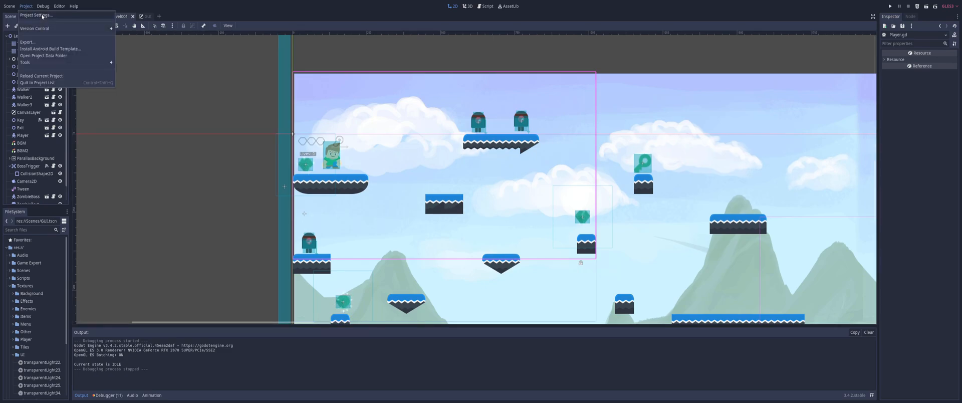
pyautogui.click(34, 15)
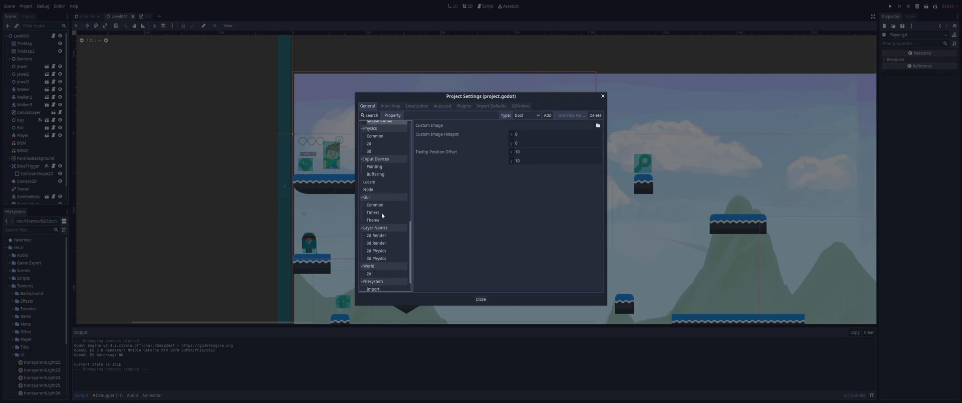
pyautogui.scroll(-3)
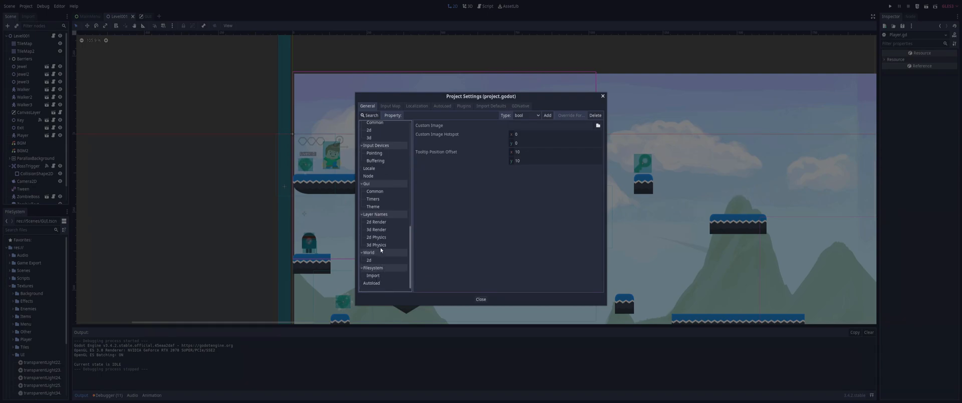
pyautogui.click(374, 153)
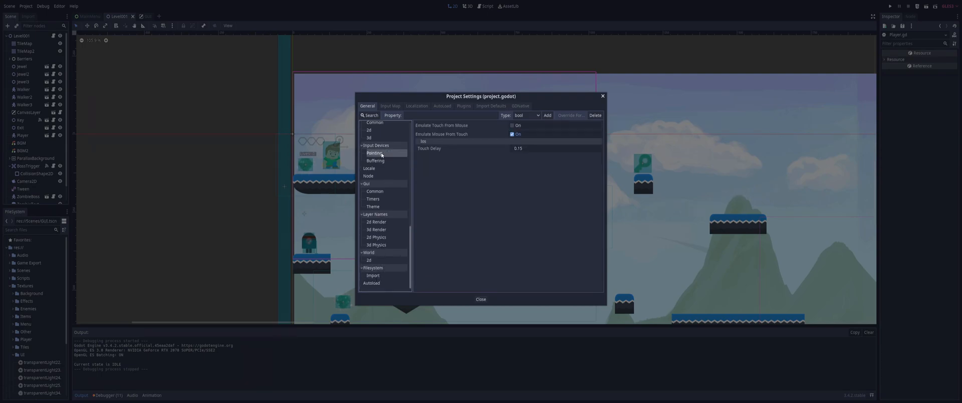
pyautogui.moveTo(496, 140)
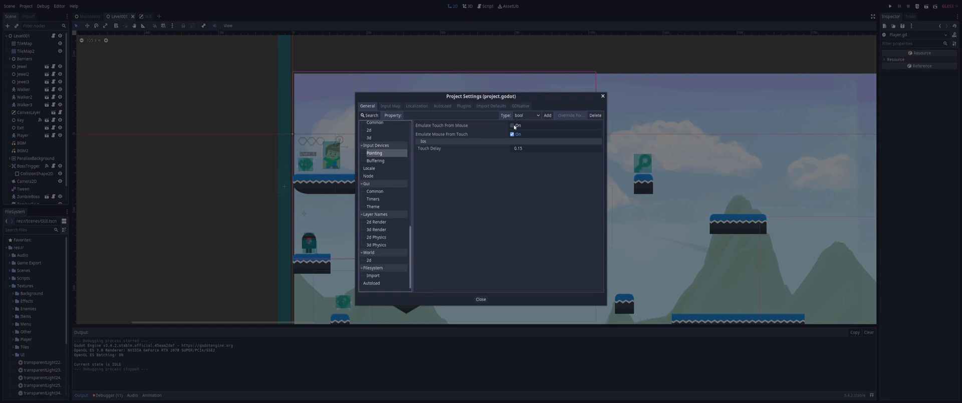
pyautogui.click(512, 126)
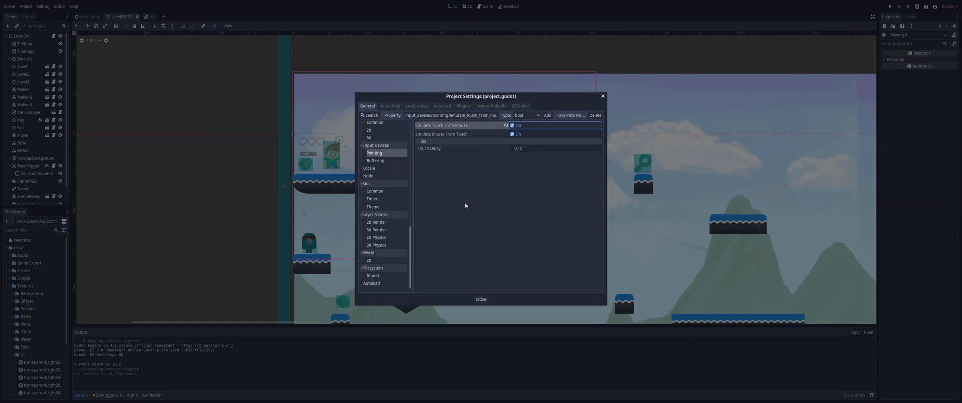
pyautogui.click(481, 299)
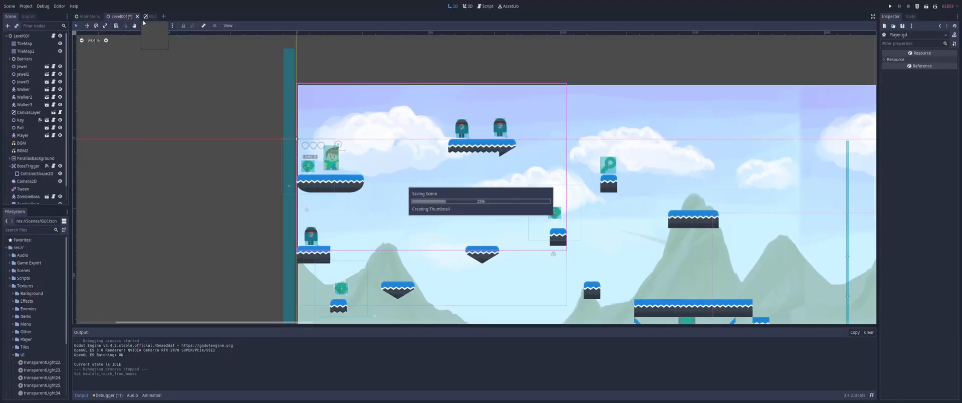
# - Switch to the GUI scene, collapse its node groups and select CanvasLayer
pyautogui.click(141, 16)
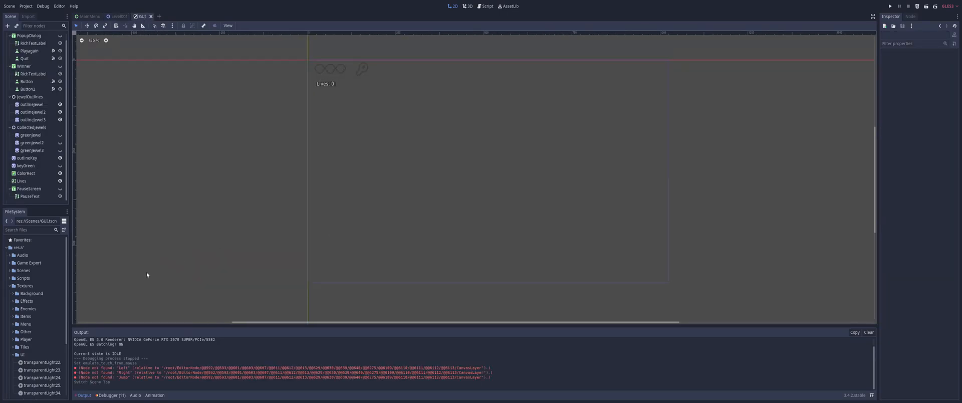
pyautogui.scroll(-3)
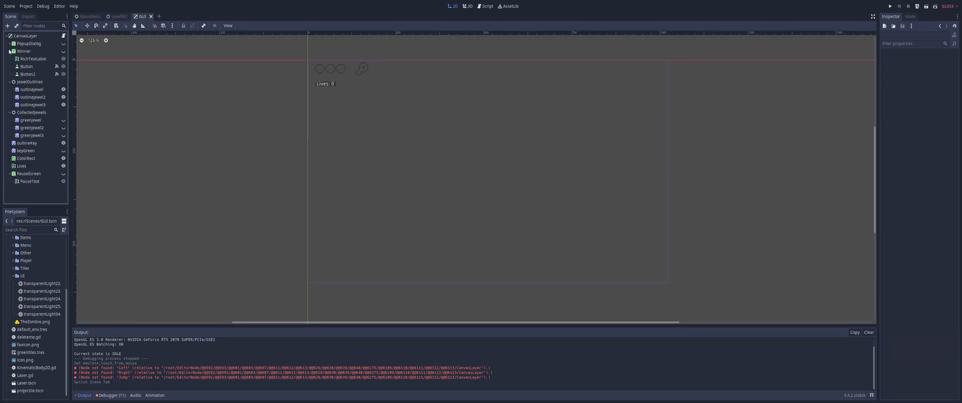
pyautogui.click(9, 51)
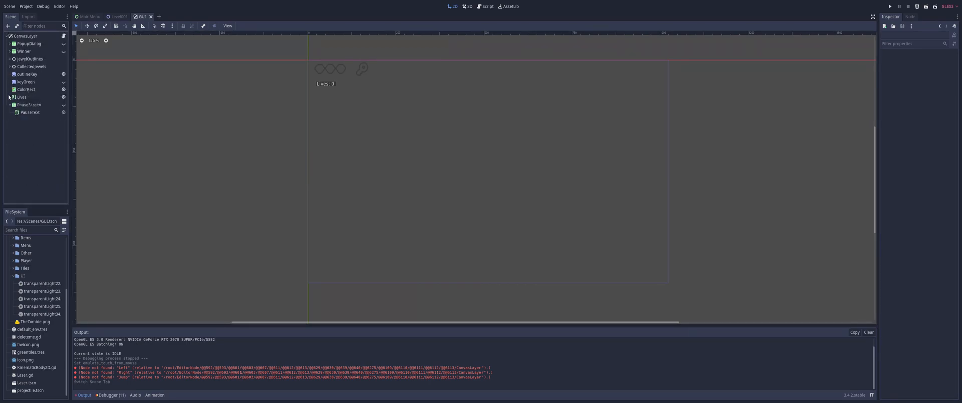
pyautogui.click(26, 36)
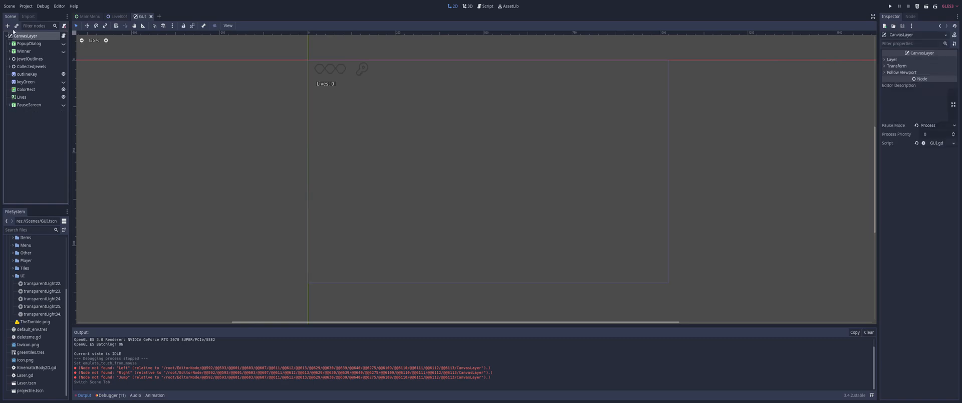
# - Add a TouchScreenButton under CanvasLayer and nudge the left-arrow button further left
pyautogui.click(7, 26)
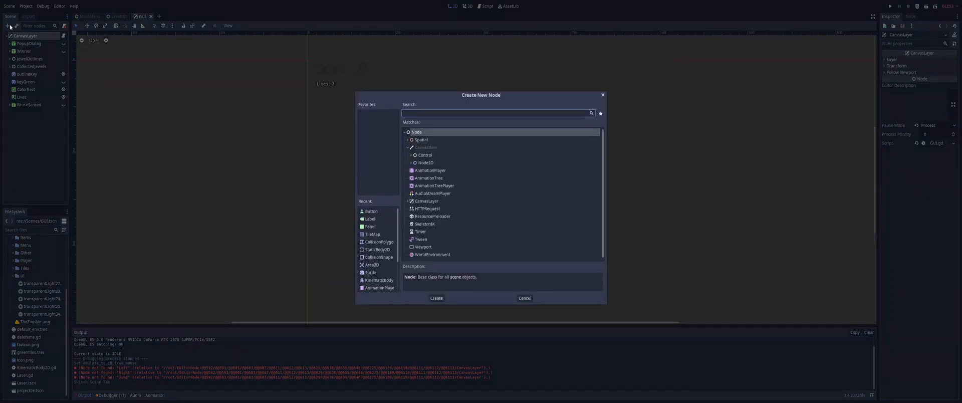
pyautogui.click(436, 298)
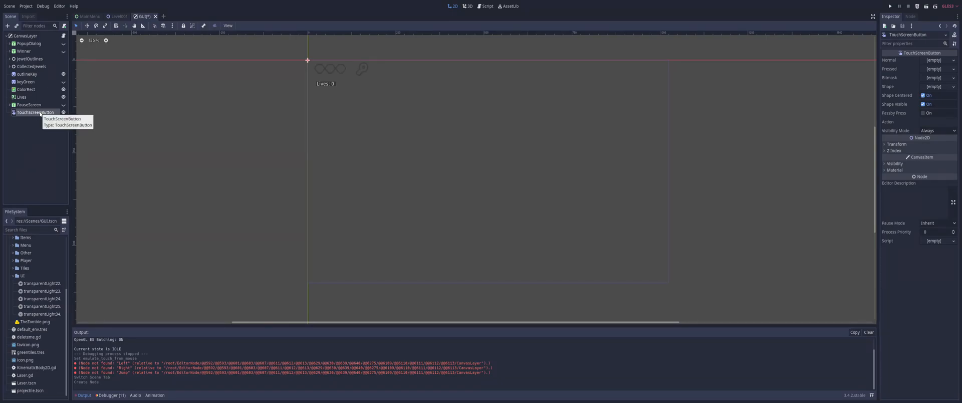
pyautogui.moveTo(52, 289)
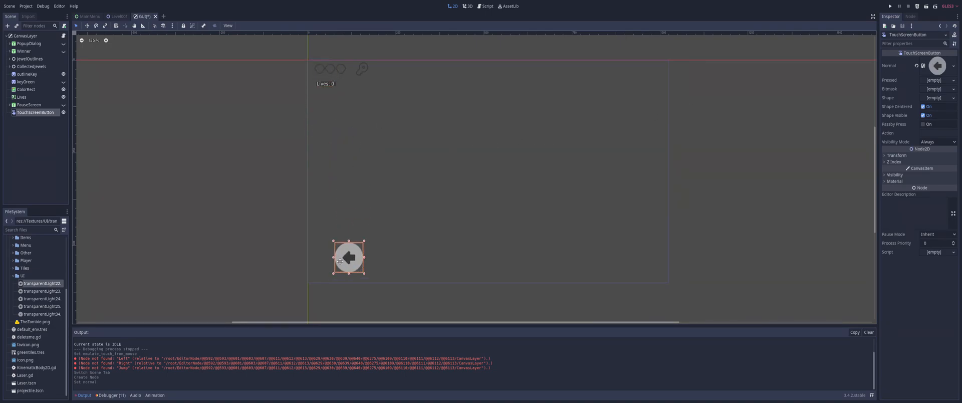
pyautogui.moveTo(349, 258); pyautogui.dragTo(331, 261)
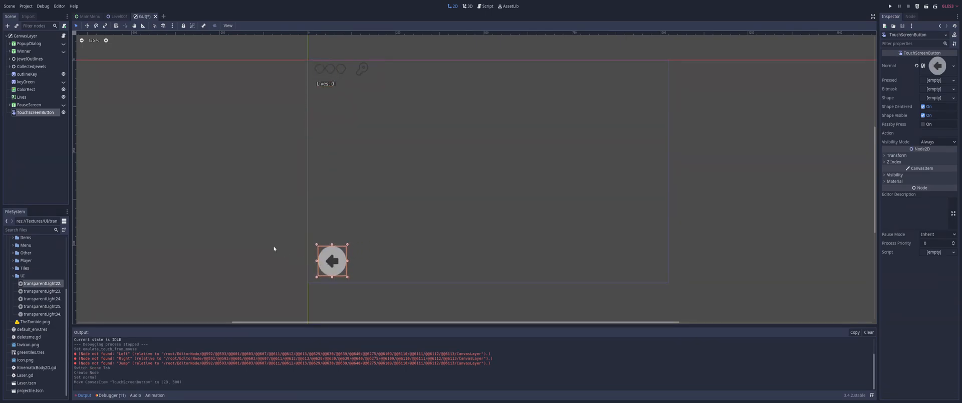
pyautogui.moveTo(54, 162)
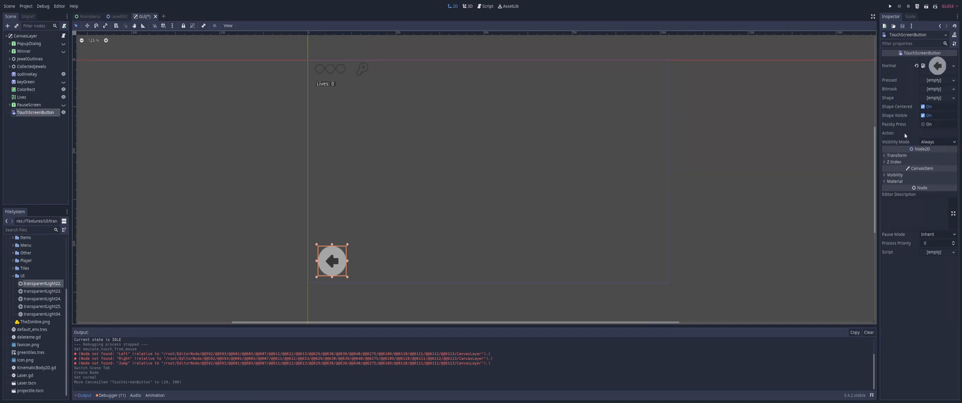
# - Check the Left, Right and Jump names in the Input Map, then set the Action to 'Left'
pyautogui.click(939, 133)
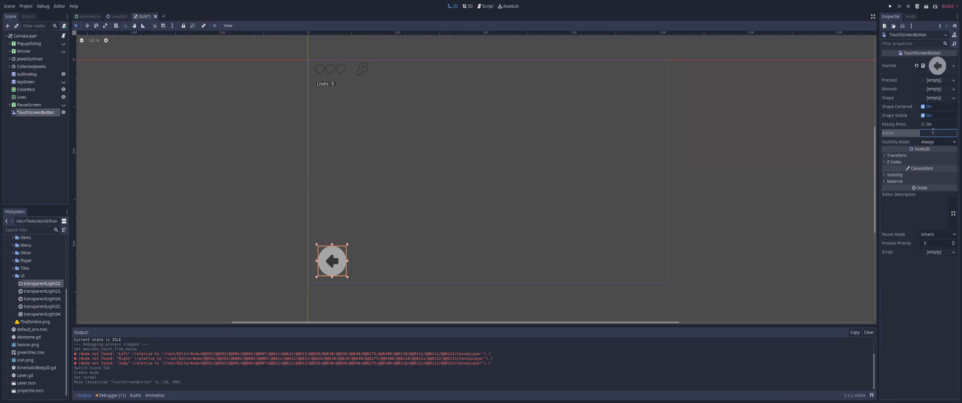
pyautogui.click(27, 6)
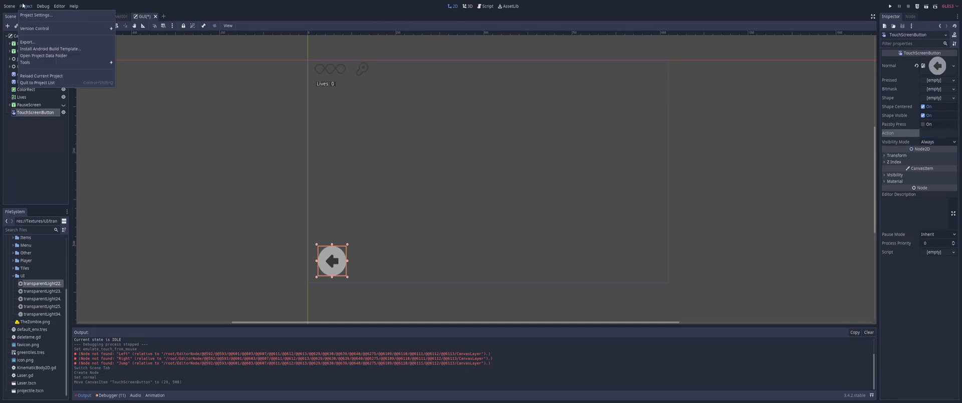
pyautogui.click(36, 15)
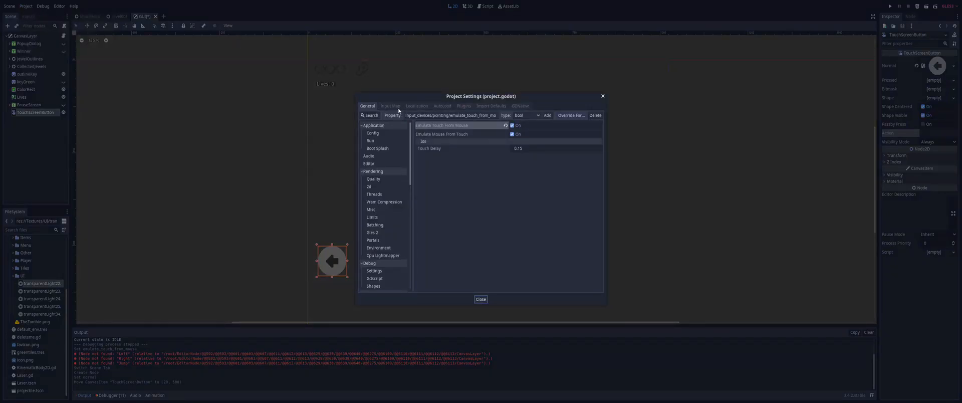
pyautogui.click(390, 105)
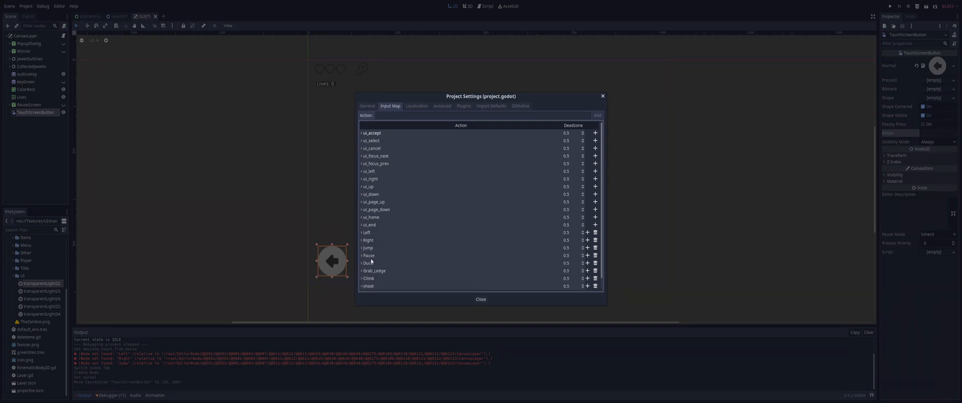
pyautogui.doubleClick(368, 232)
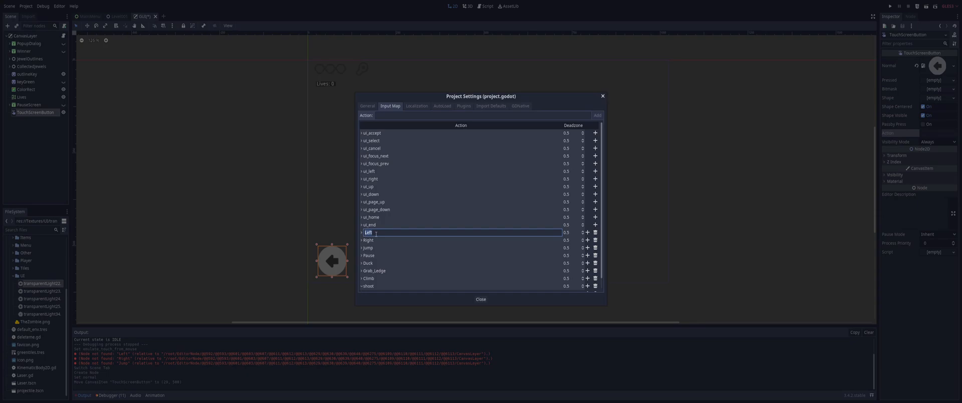
pyautogui.click(368, 239)
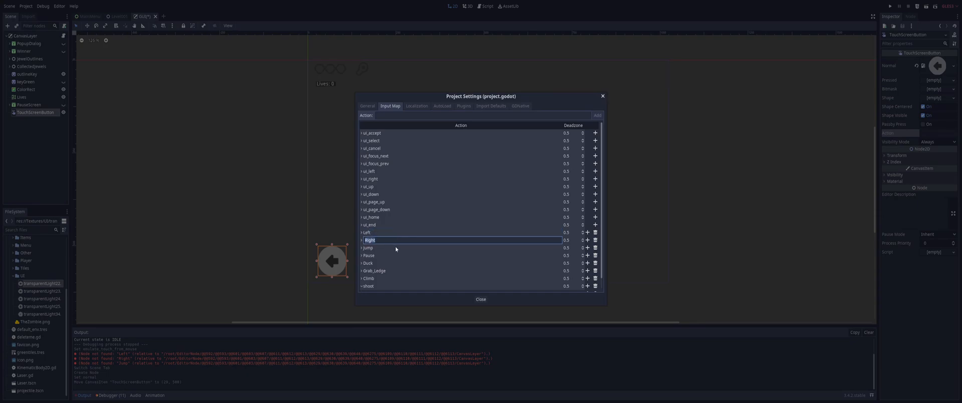
pyautogui.click(369, 248)
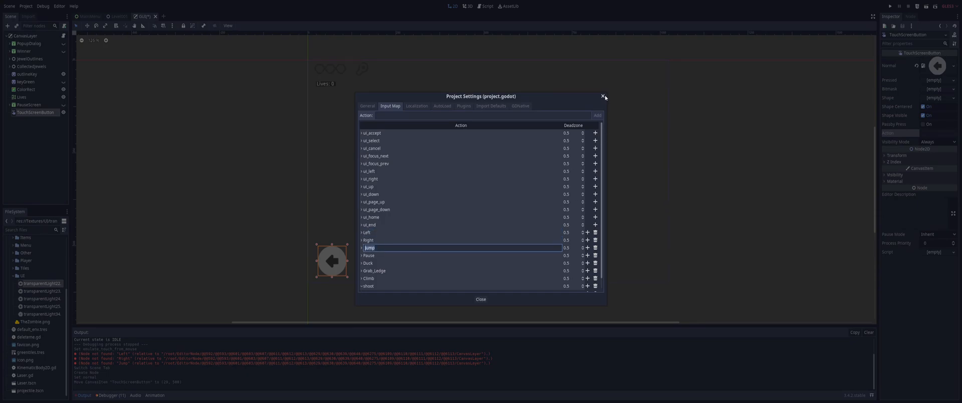
pyautogui.click(603, 96)
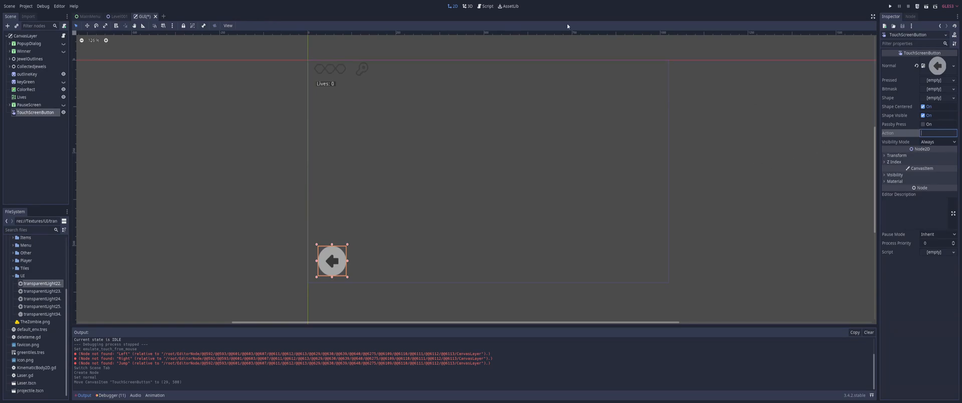
pyautogui.write('Left')
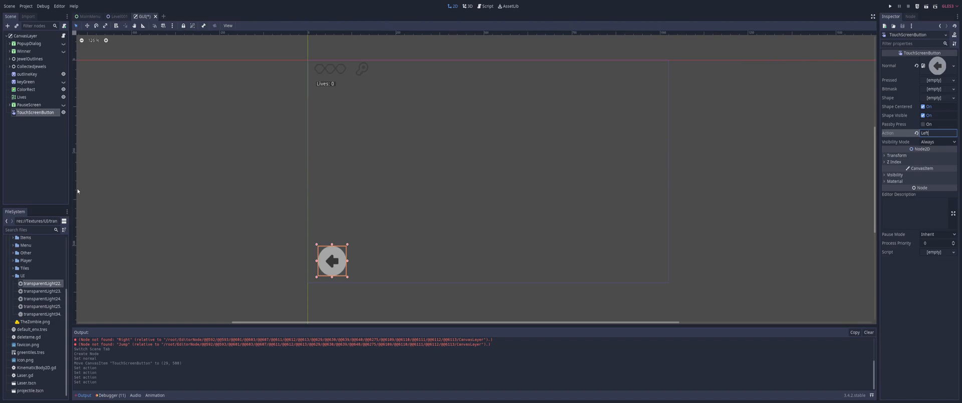
pyautogui.click(26, 35)
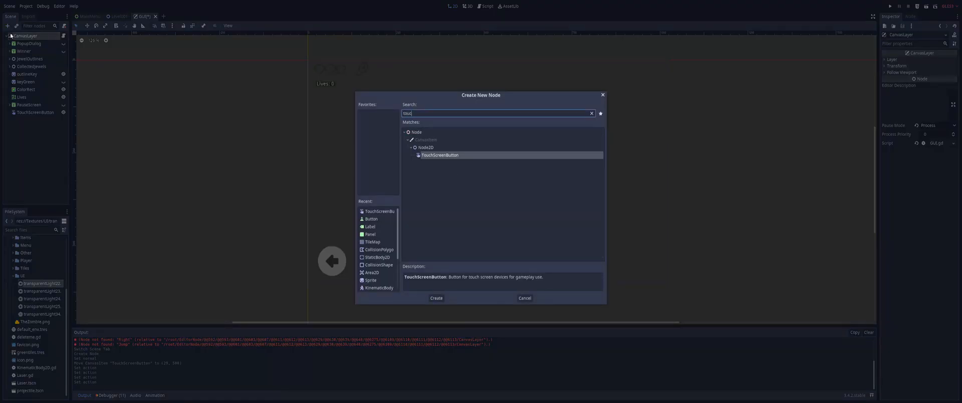
# - Create a second TouchScreenButton with Action 'Right' and place it beside the left arrow
pyautogui.click(435, 299)
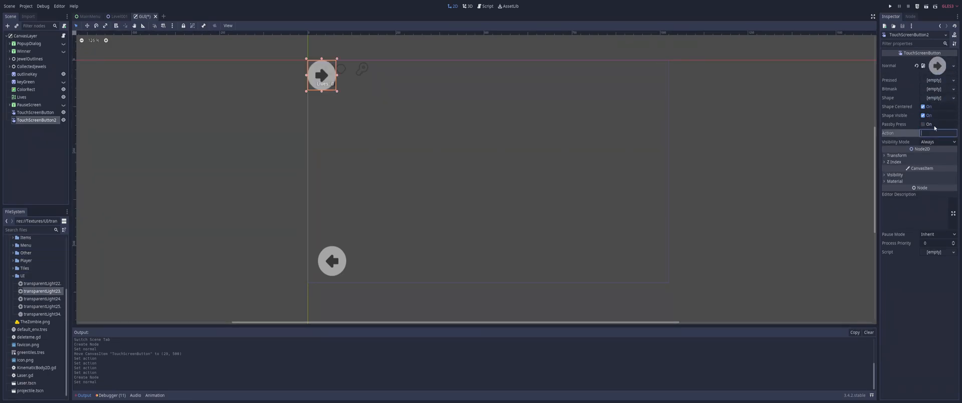
pyautogui.write('Right')
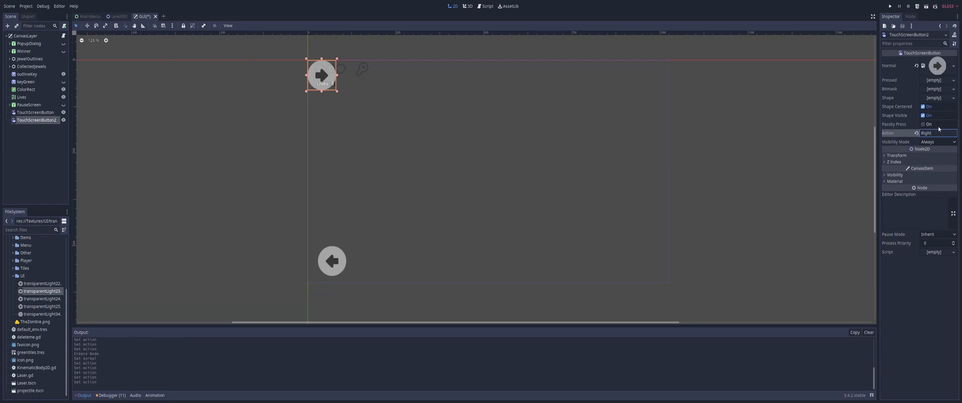
pyautogui.moveTo(322, 76); pyautogui.dragTo(377, 259)
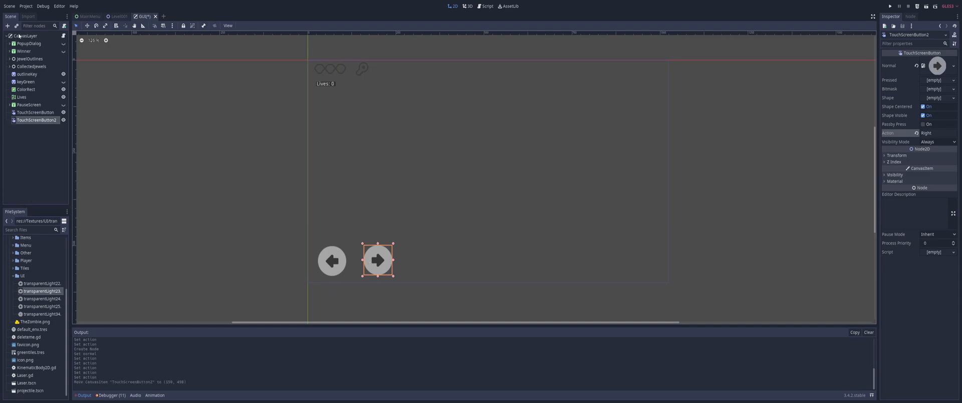
# - Add a third TouchScreenButton under CanvasLayer and assign the A texture in the Inspector
pyautogui.click(7, 25)
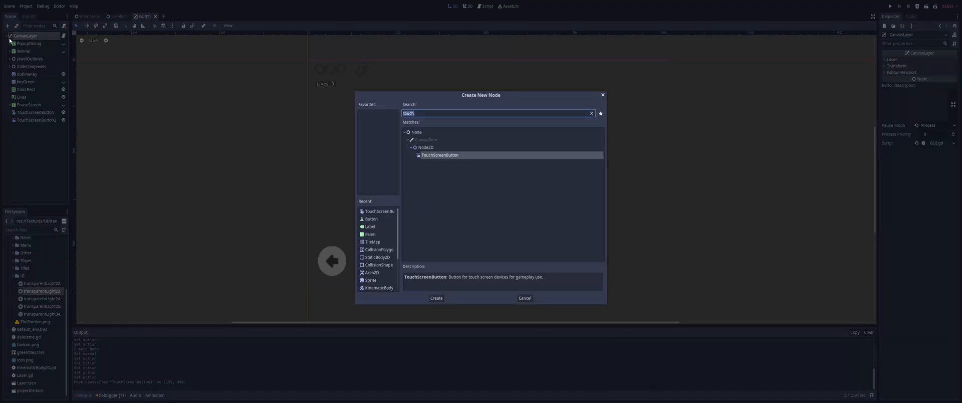
pyautogui.click(435, 298)
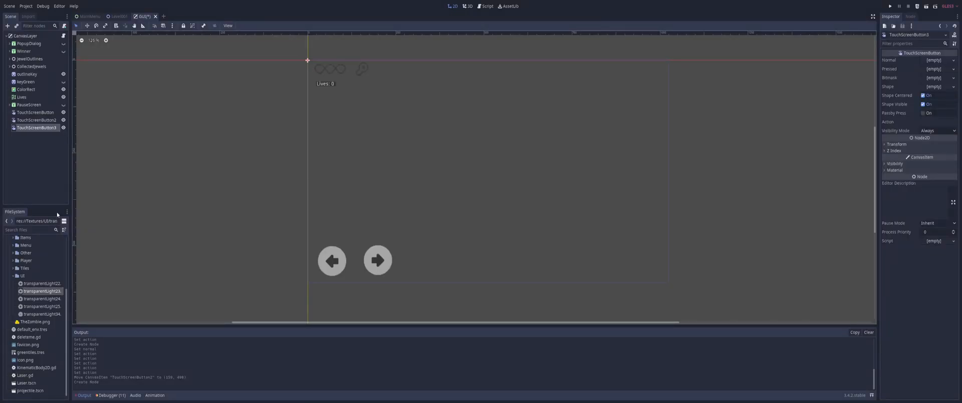
pyautogui.click(936, 121)
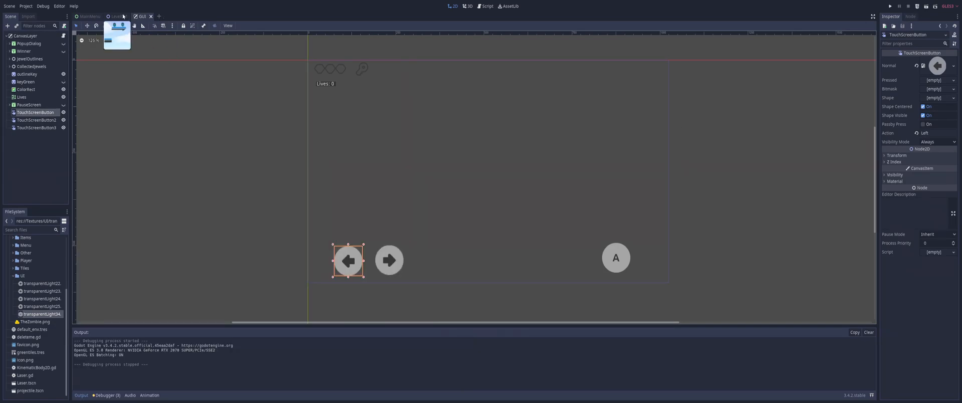
pyautogui.click(118, 16)
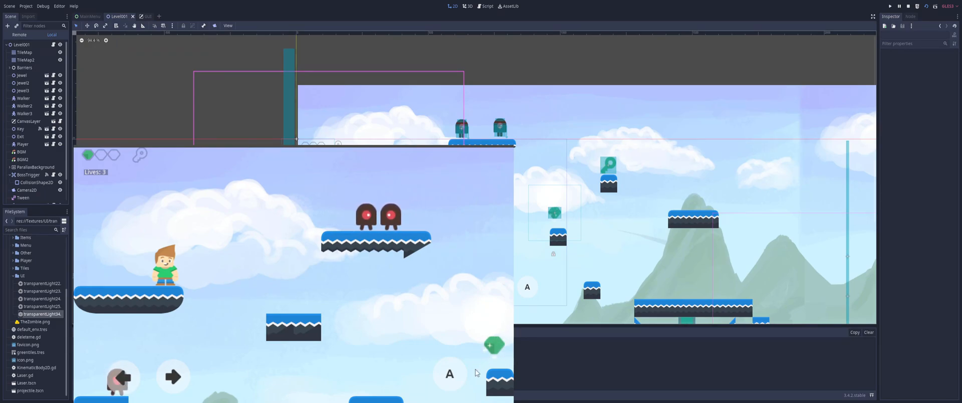
pyautogui.moveTo(450, 382)
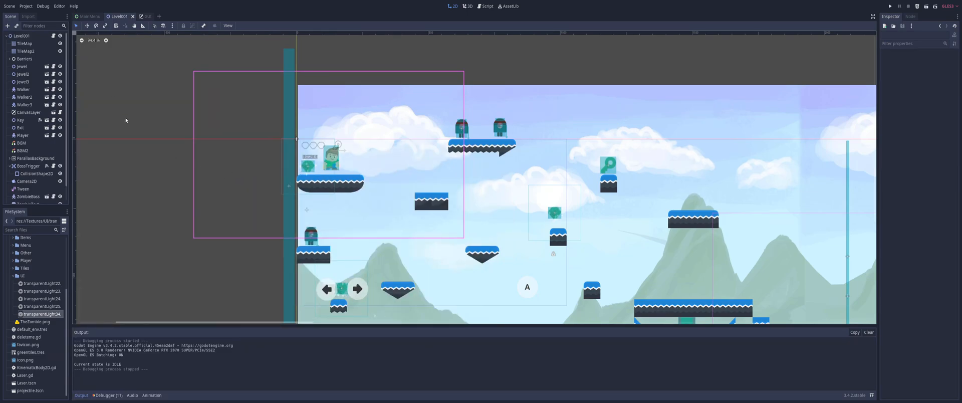
pyautogui.click(142, 16)
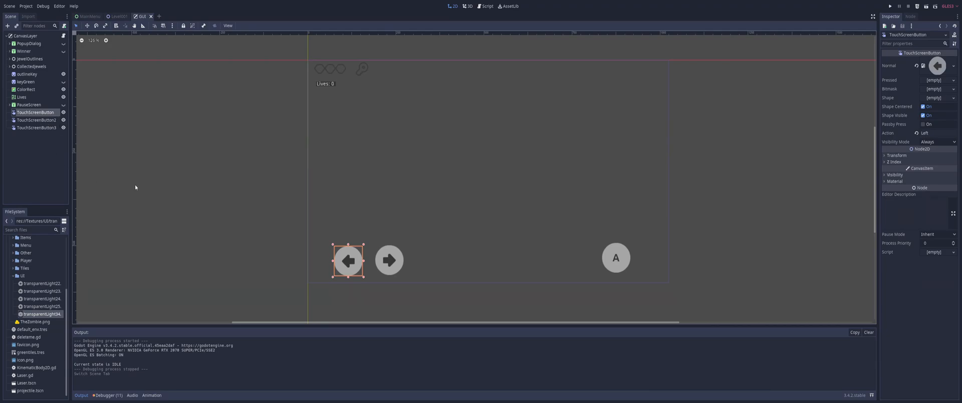
pyautogui.moveTo(142, 198)
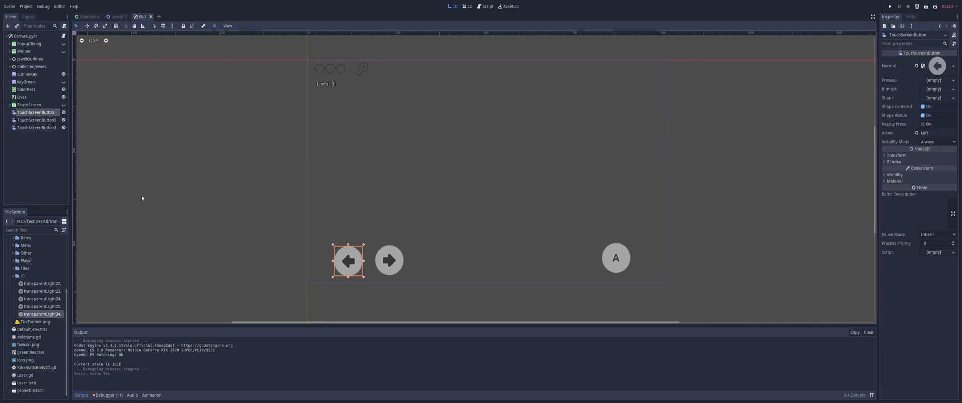
# - Uncheck Emulate Touch From Mouse in Project Settings and close the dialog
pyautogui.click(9, 5)
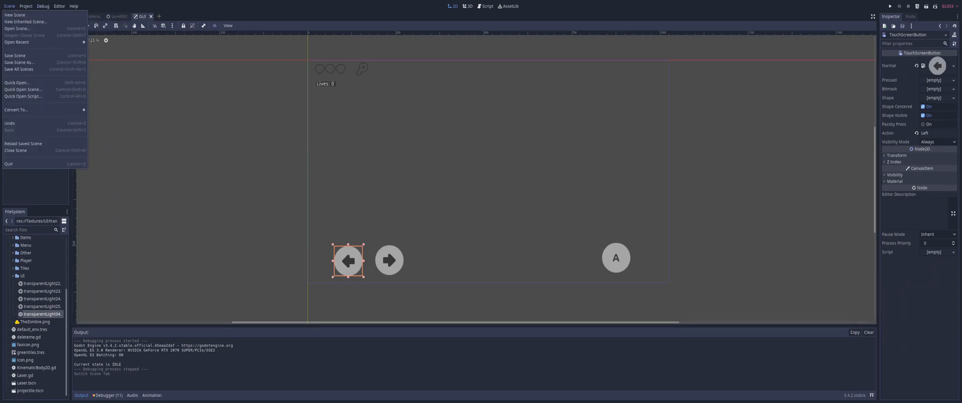
pyautogui.click(25, 5)
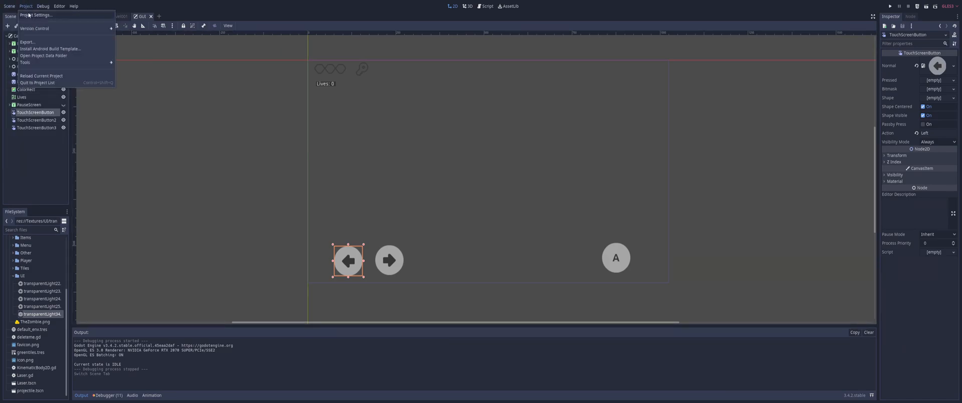
pyautogui.click(37, 14)
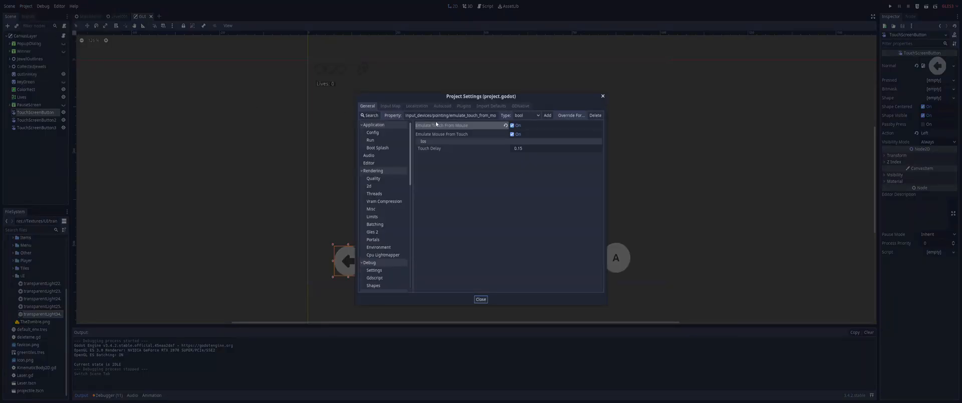
pyautogui.click(512, 125)
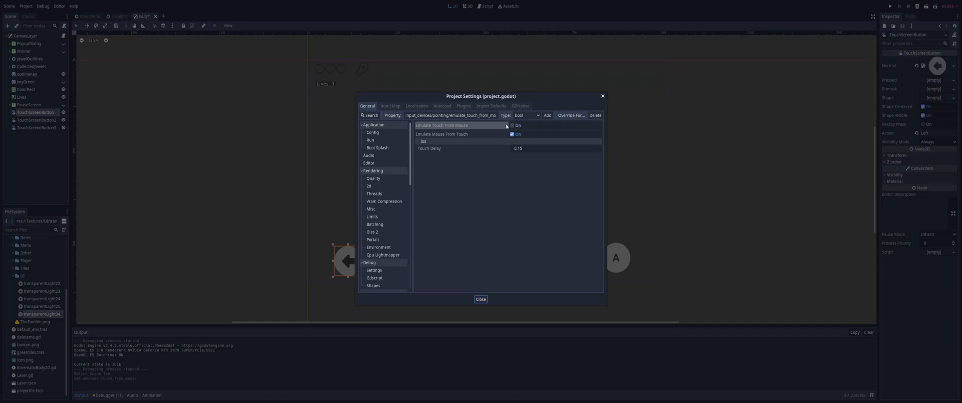
pyautogui.click(481, 299)
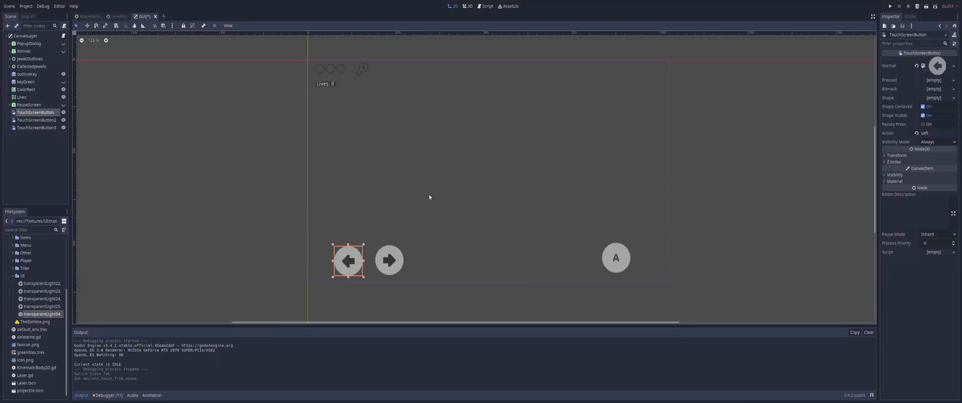
pyautogui.moveTo(671, 133)
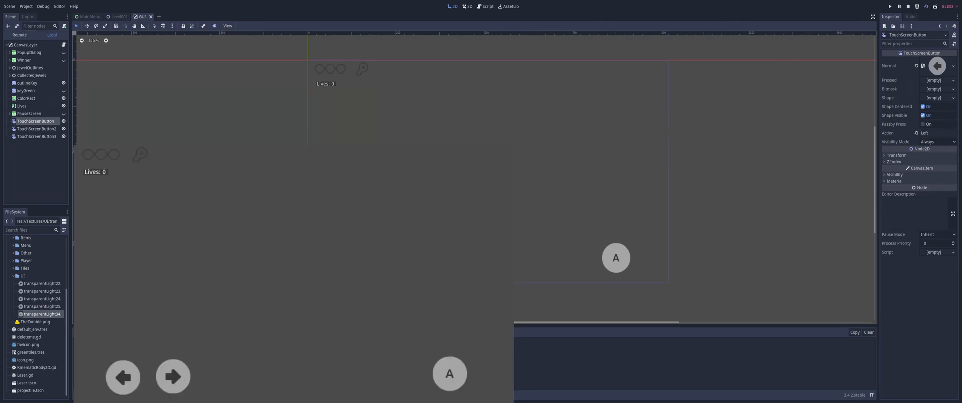
pyautogui.click(117, 16)
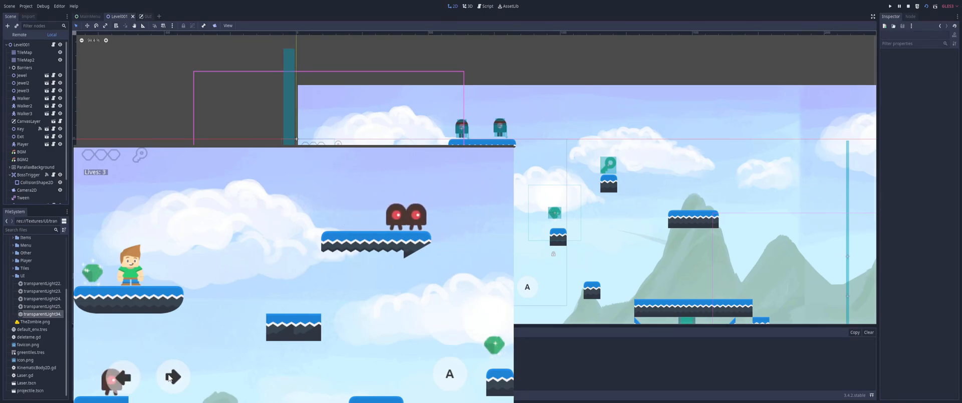
pyautogui.moveTo(178, 345)
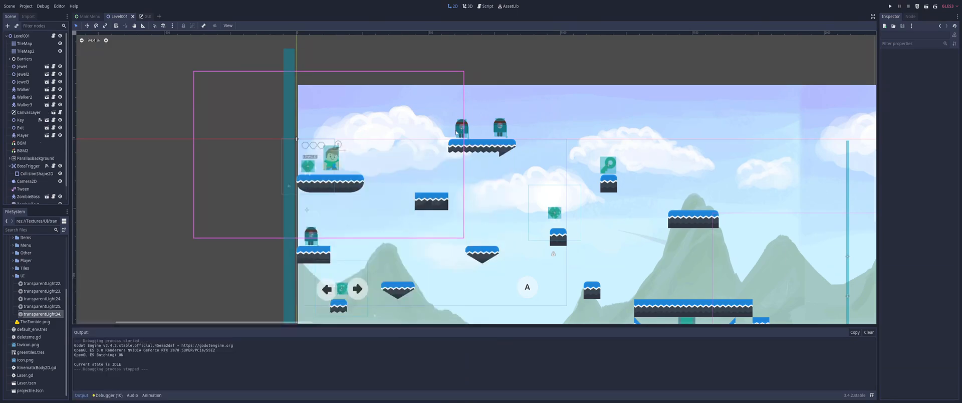
pyautogui.click(144, 16)
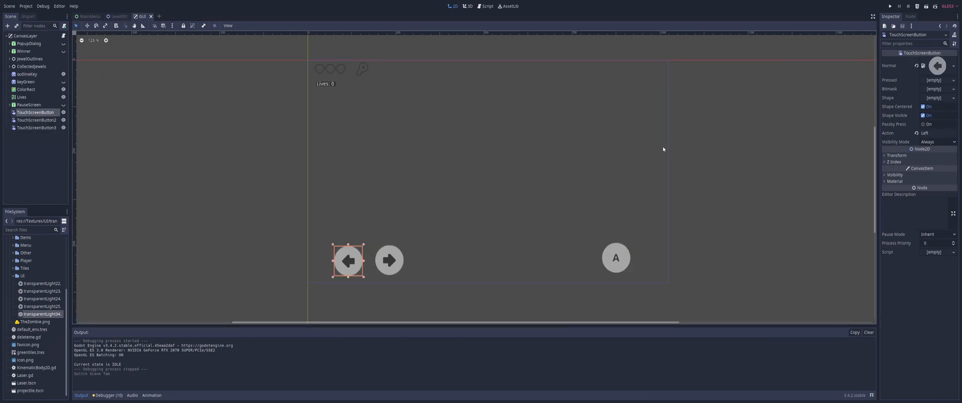
pyautogui.moveTo(657, 152)
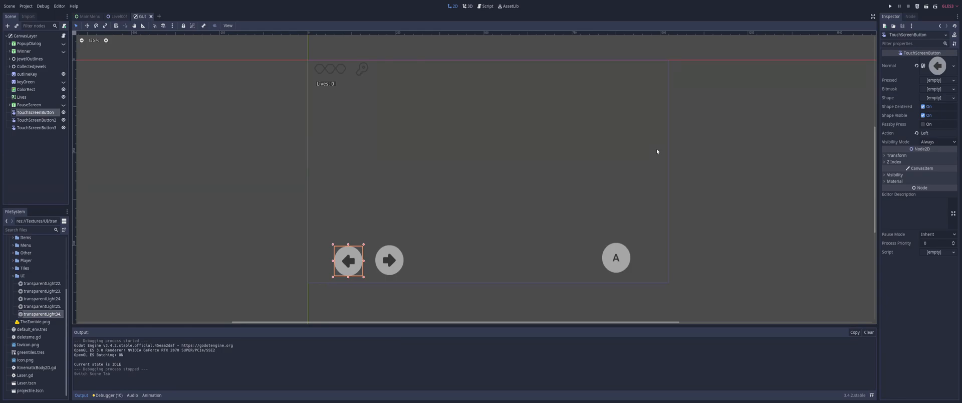
pyautogui.moveTo(939, 142)
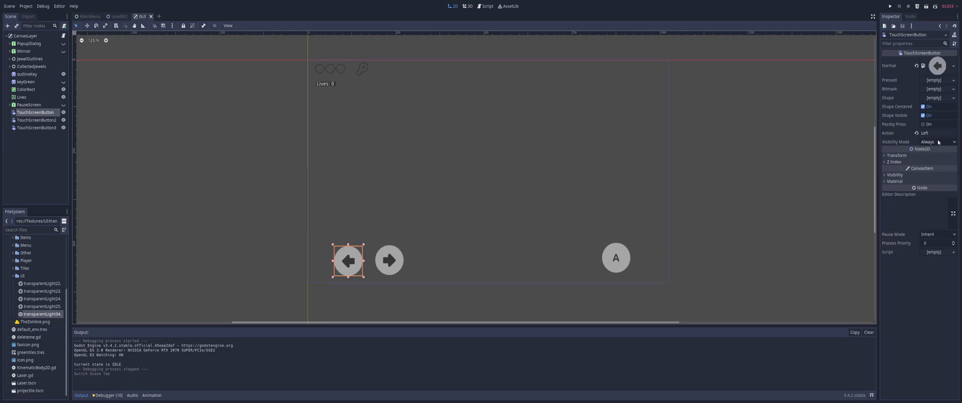
# - Set Visibility Mode to TouchScreen Only on the left, right and jump buttons
pyautogui.click(938, 141)
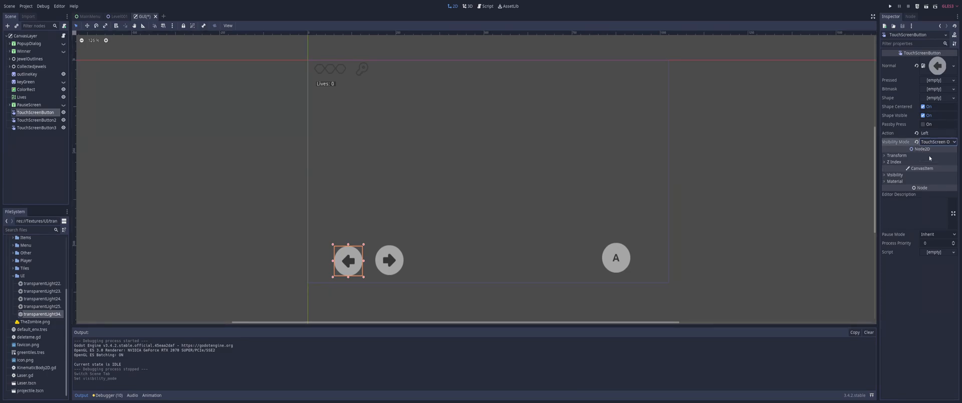
pyautogui.click(36, 120)
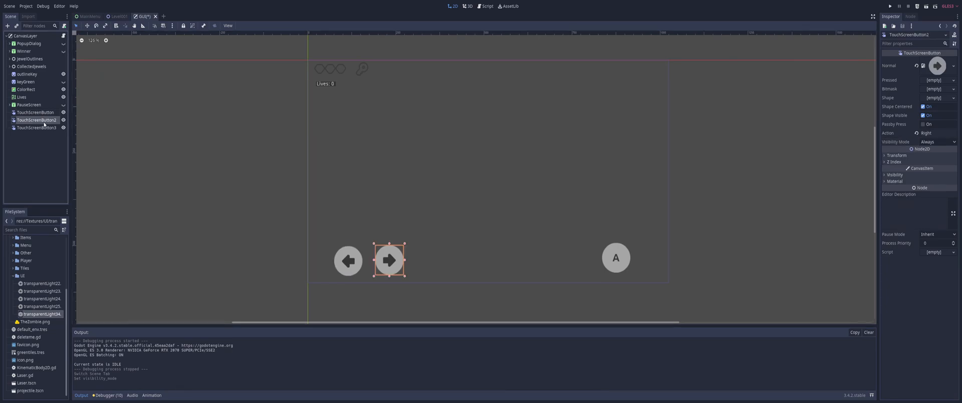
pyautogui.click(939, 141)
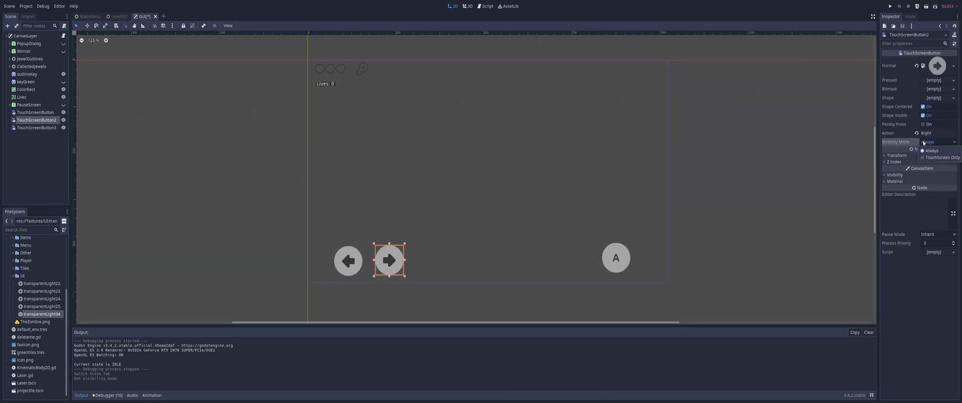
pyautogui.click(940, 156)
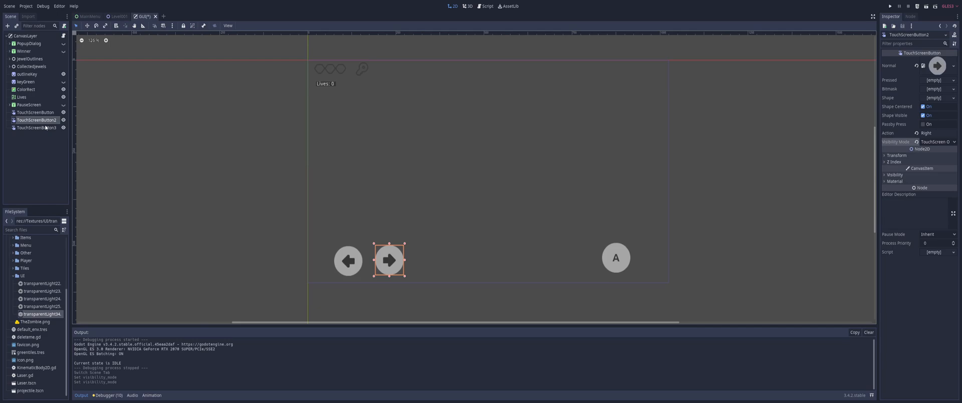
pyautogui.click(36, 128)
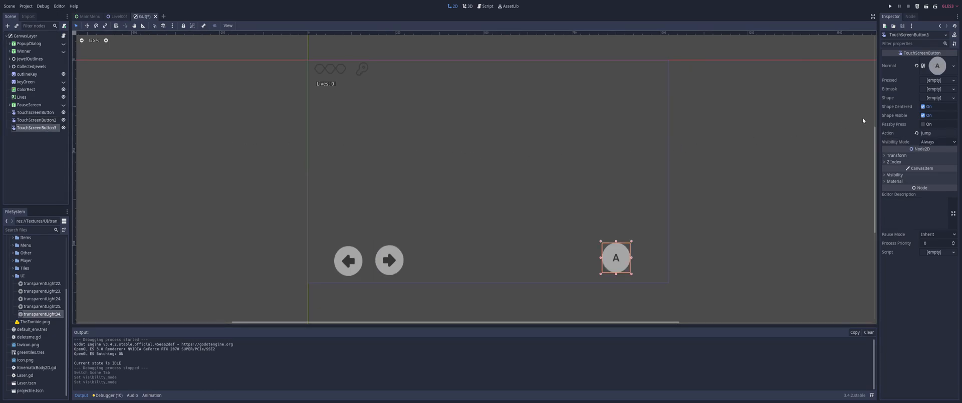
pyautogui.click(938, 142)
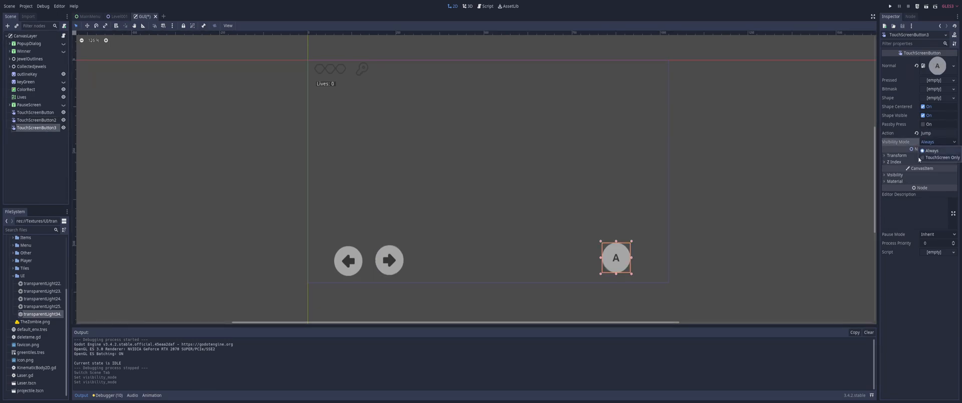
pyautogui.click(943, 157)
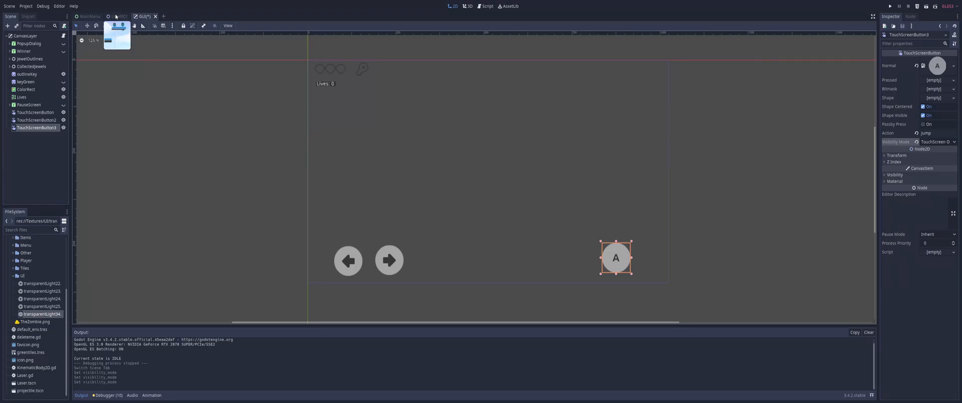
# - Switch to Level001 and re-check Emulate Touch From Mouse in Project Settings
pyautogui.click(117, 16)
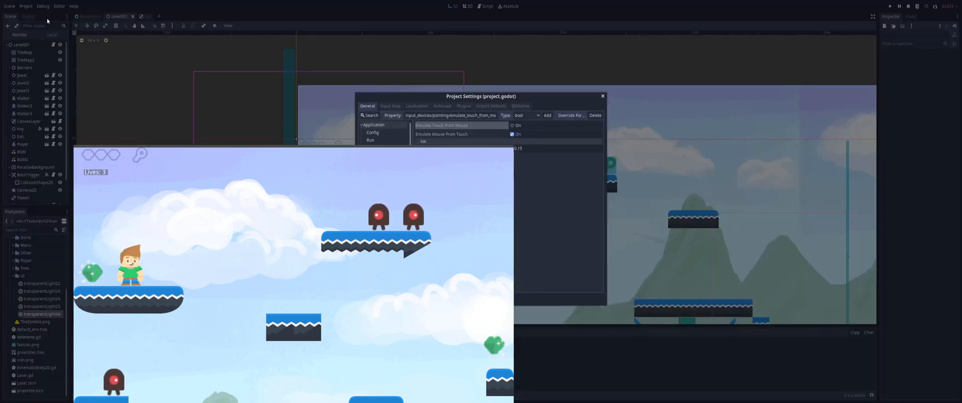
pyautogui.click(512, 125)
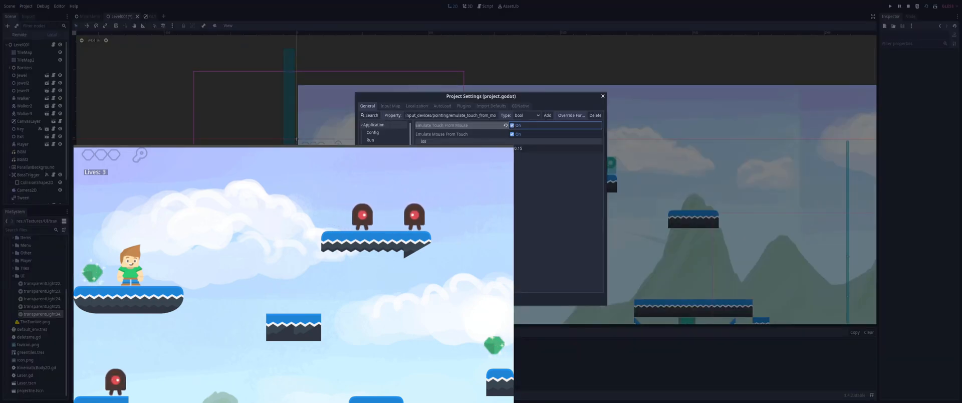
pyautogui.click(602, 96)
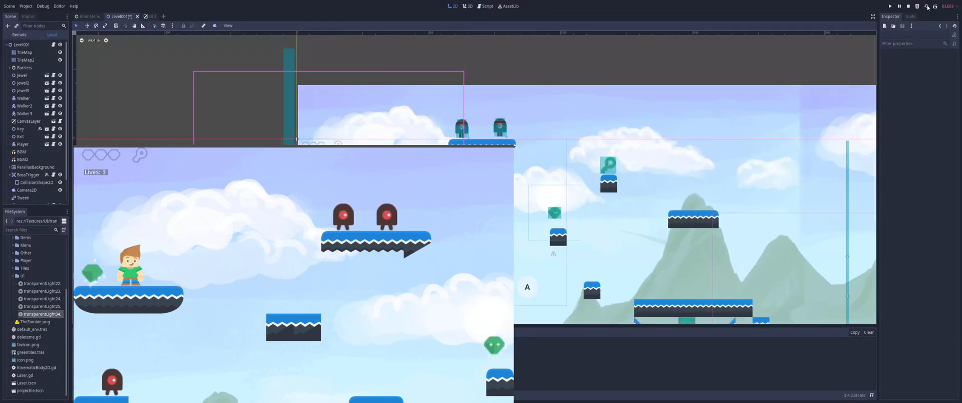